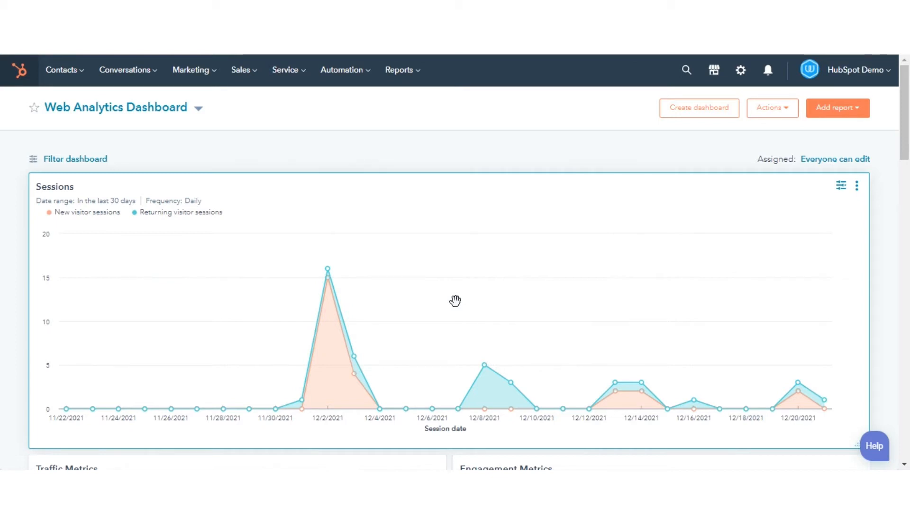
Open Example Email from Marketing > Email and enter 'Hello' as its subject line
left_click(191, 70)
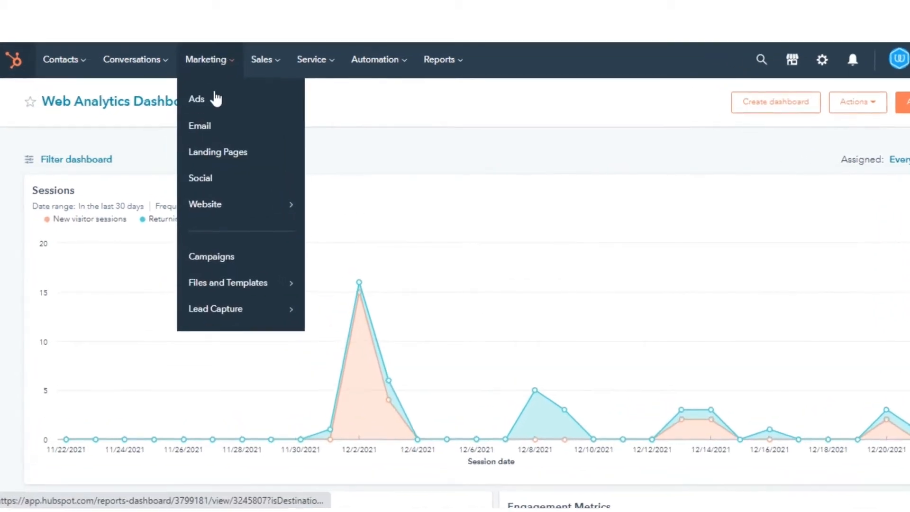
left_click(199, 126)
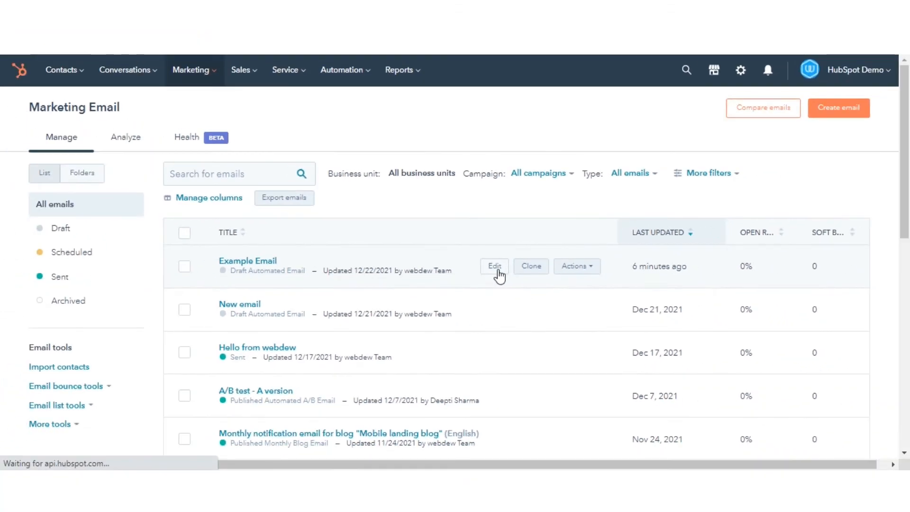
left_click(494, 266)
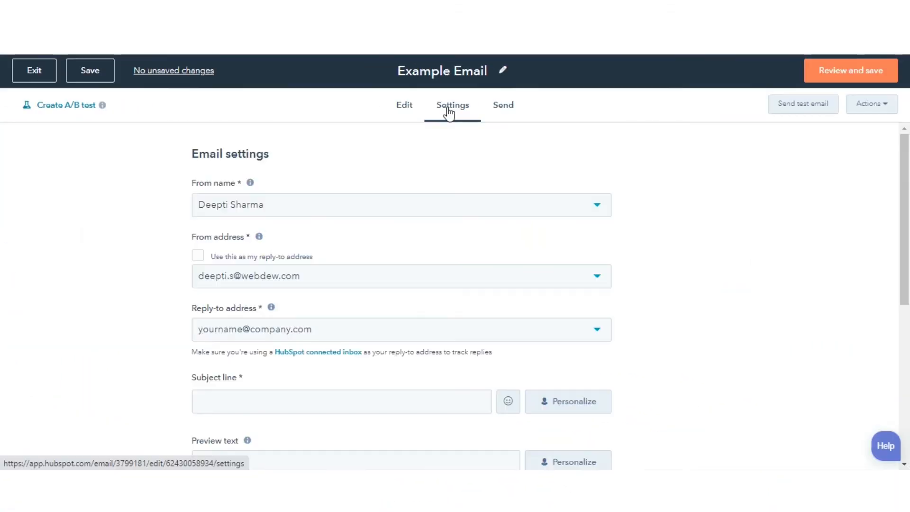
type("Hello")
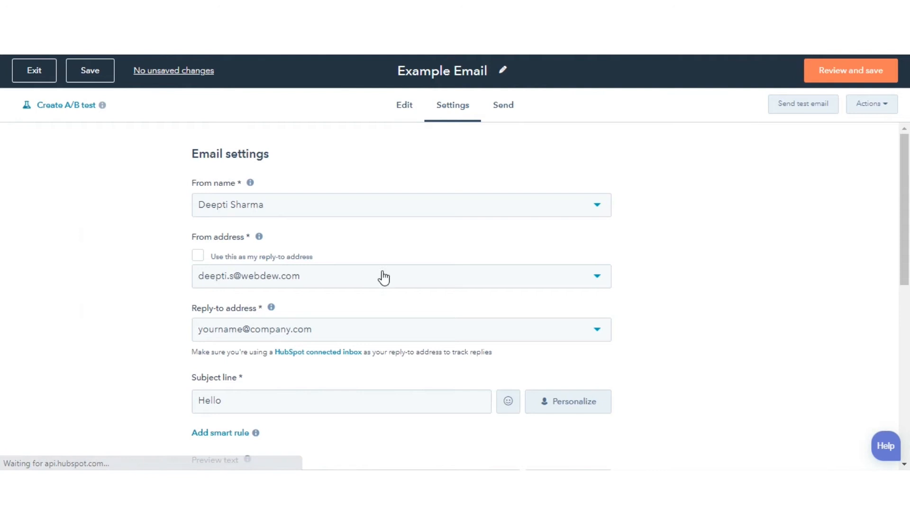
Pick another From address and tick 'Use this as my reply-to address'
left_click(597, 276)
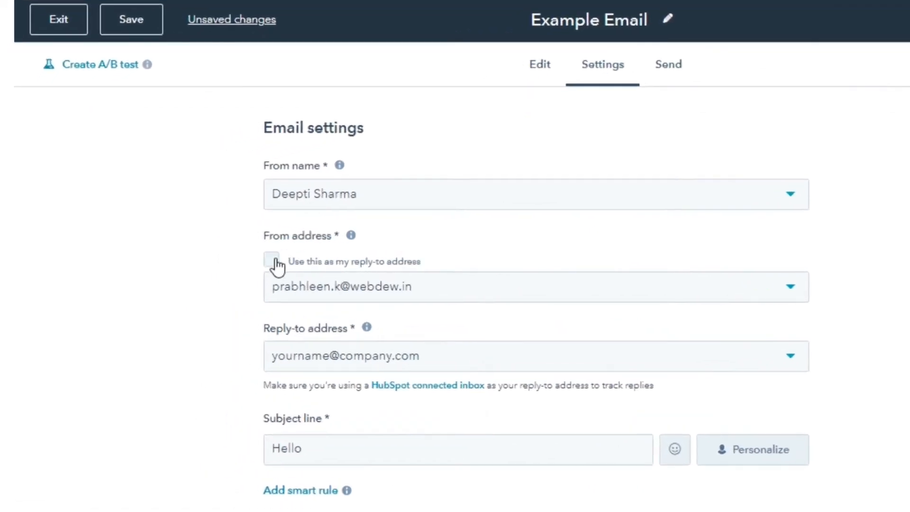
left_click(270, 261)
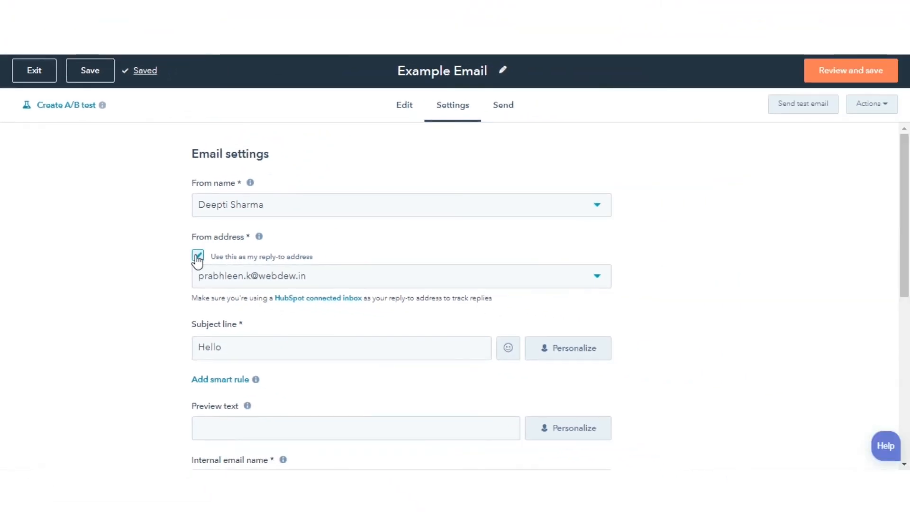
left_click(197, 256)
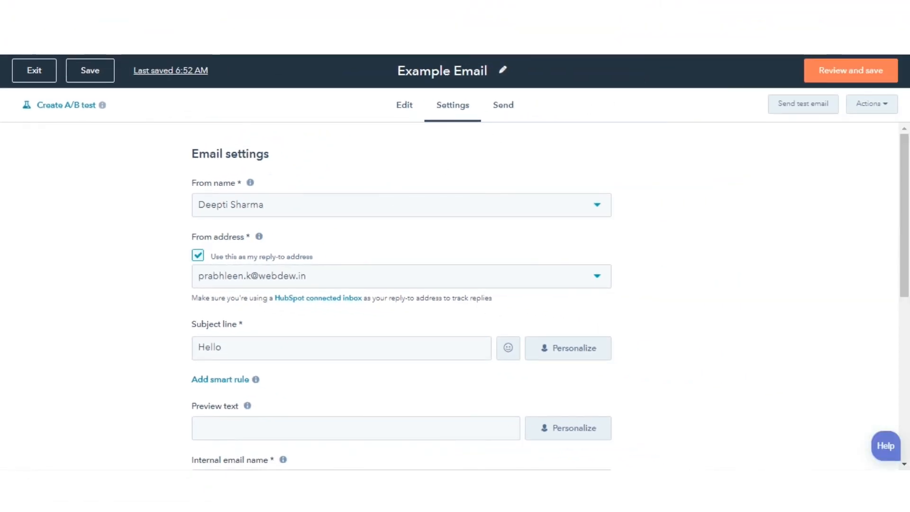